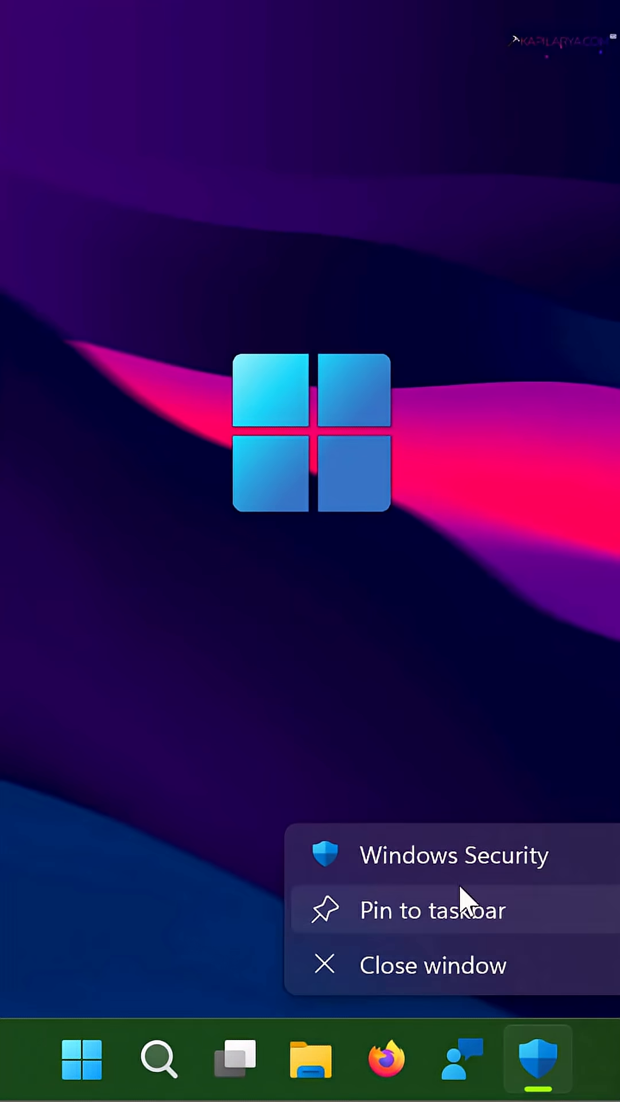
pyautogui.moveTo(516, 953)
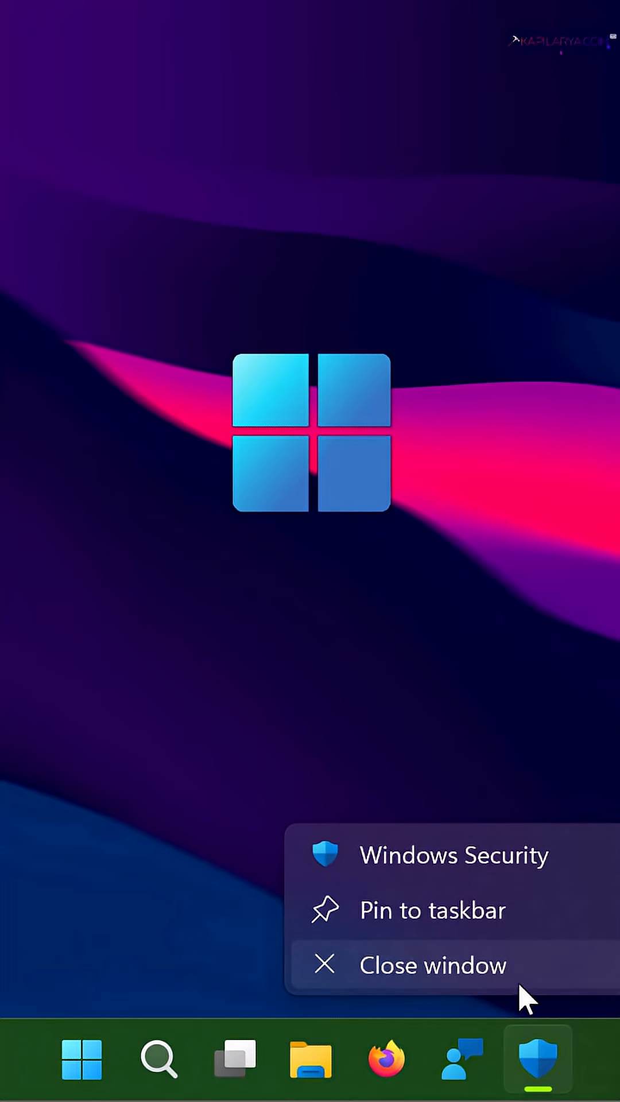
# Dismiss Windows Security's taskbar jump-list by choosing Close window, noting End task is absent.
pyautogui.click(433, 964)
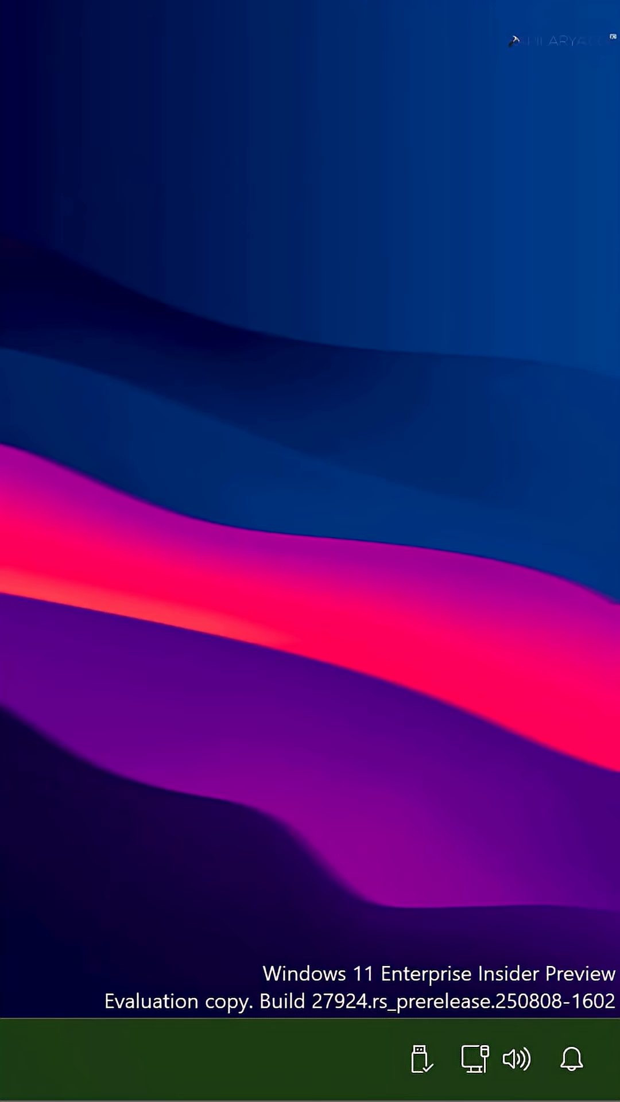
# In Settings > System > Advanced, switch the End Task toggle to On.
pyautogui.moveTo(309, 653); pyautogui.dragTo(309, 963)
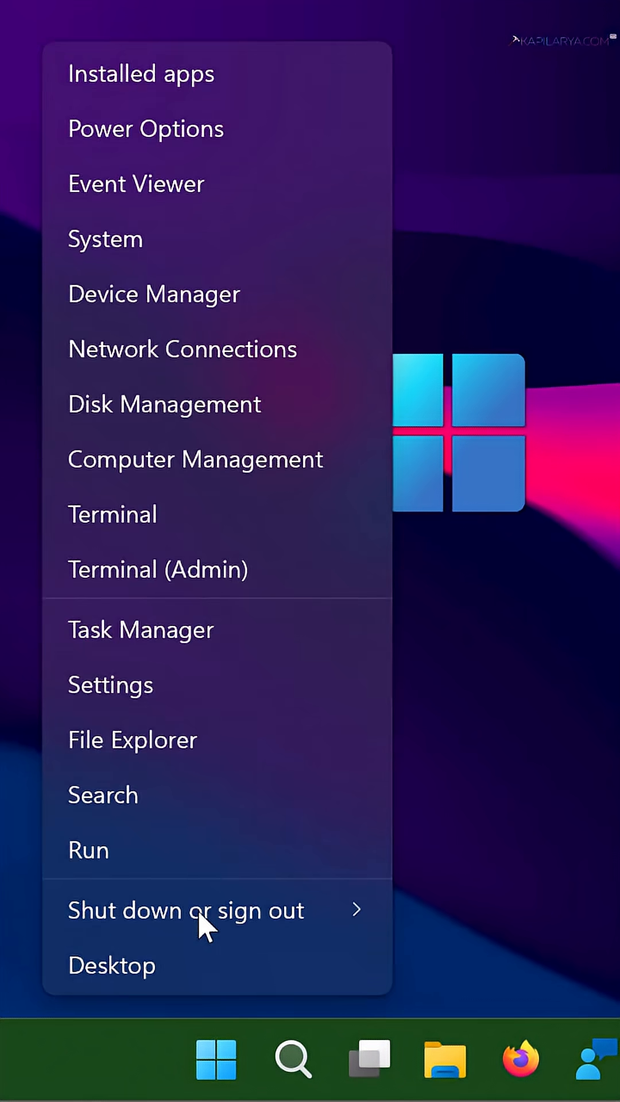
pyautogui.click(110, 684)
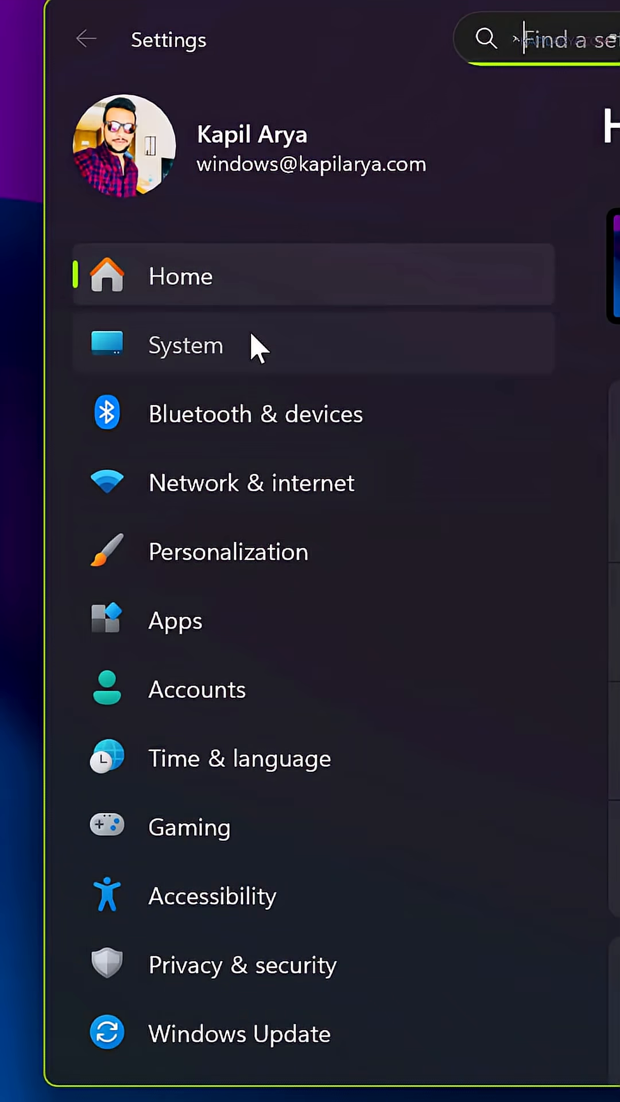
pyautogui.click(186, 345)
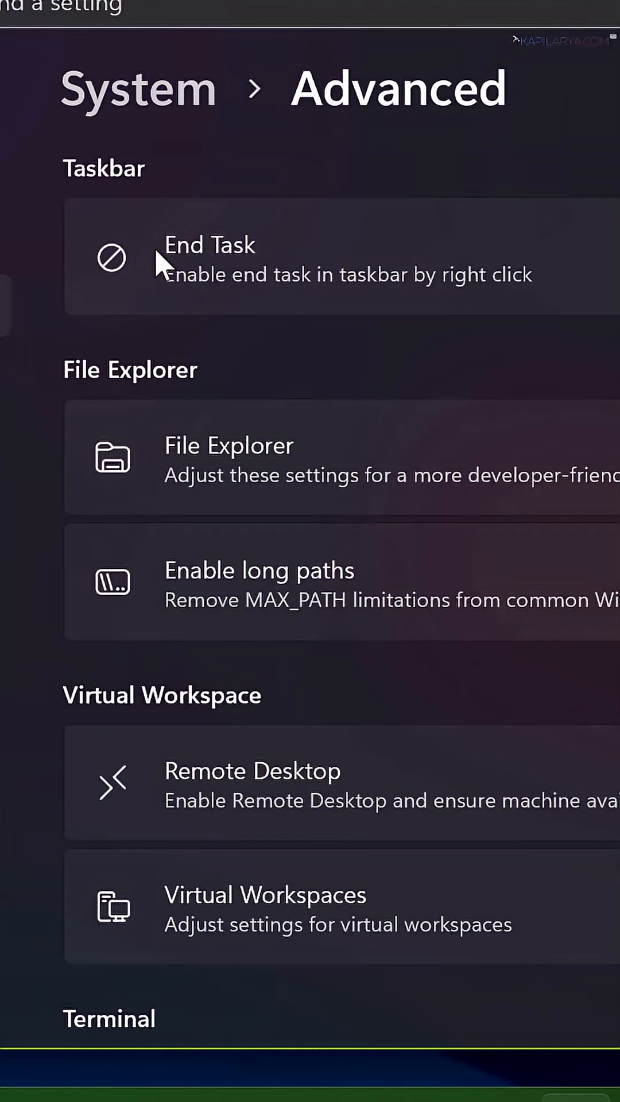
pyautogui.moveTo(136, 204)
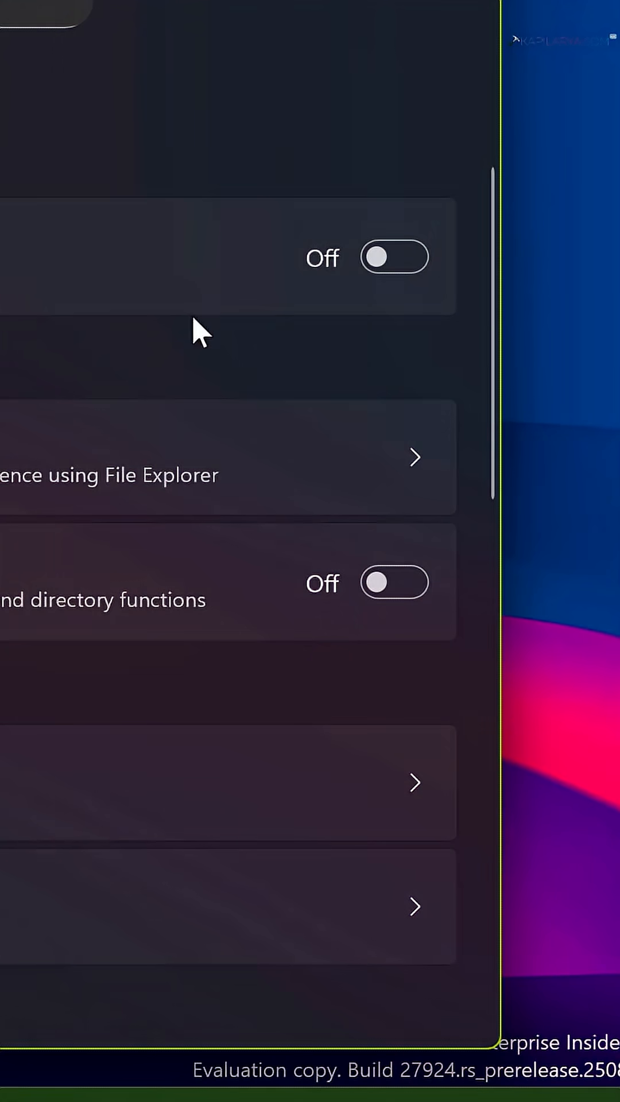
pyautogui.click(394, 257)
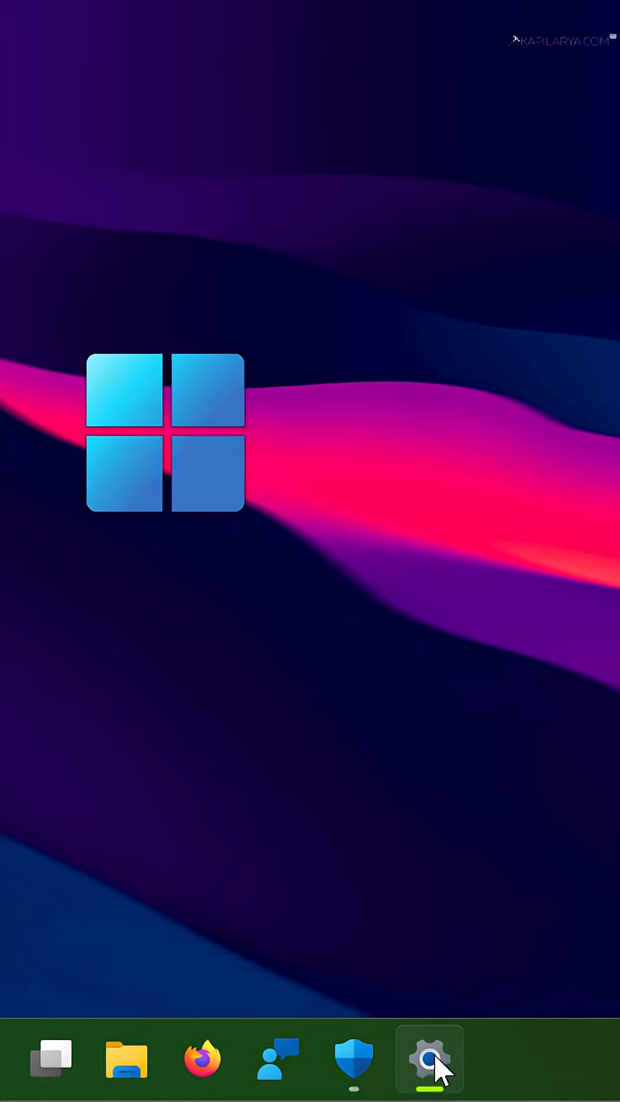
# End the Settings task from its taskbar menu, then confirm Windows Security also offers End task.
pyautogui.rightClick(429, 1058)
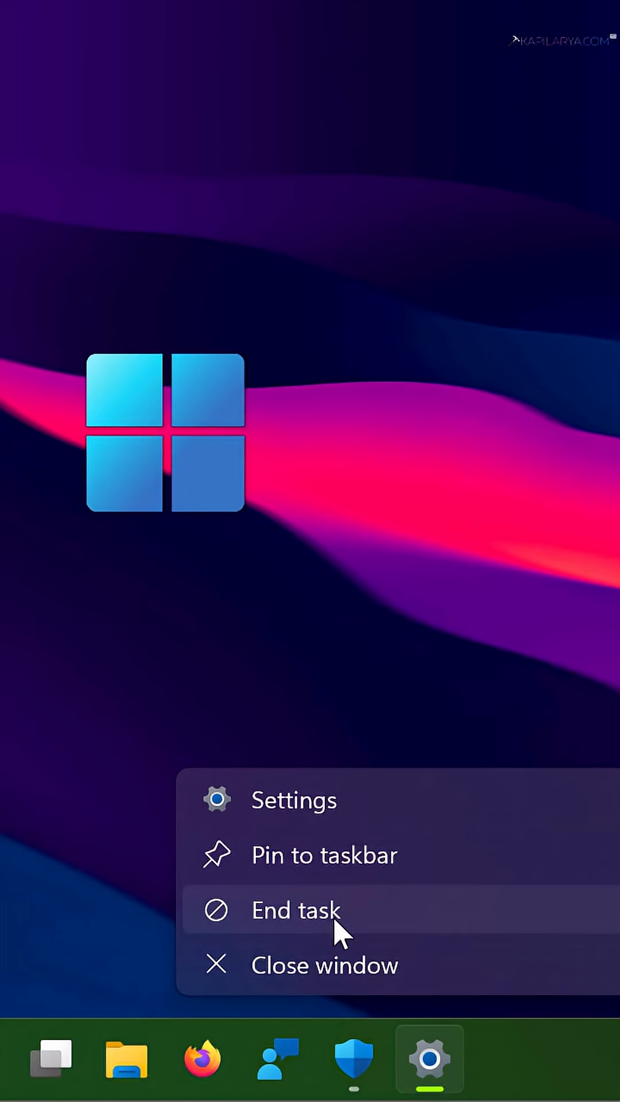
pyautogui.moveTo(362, 929)
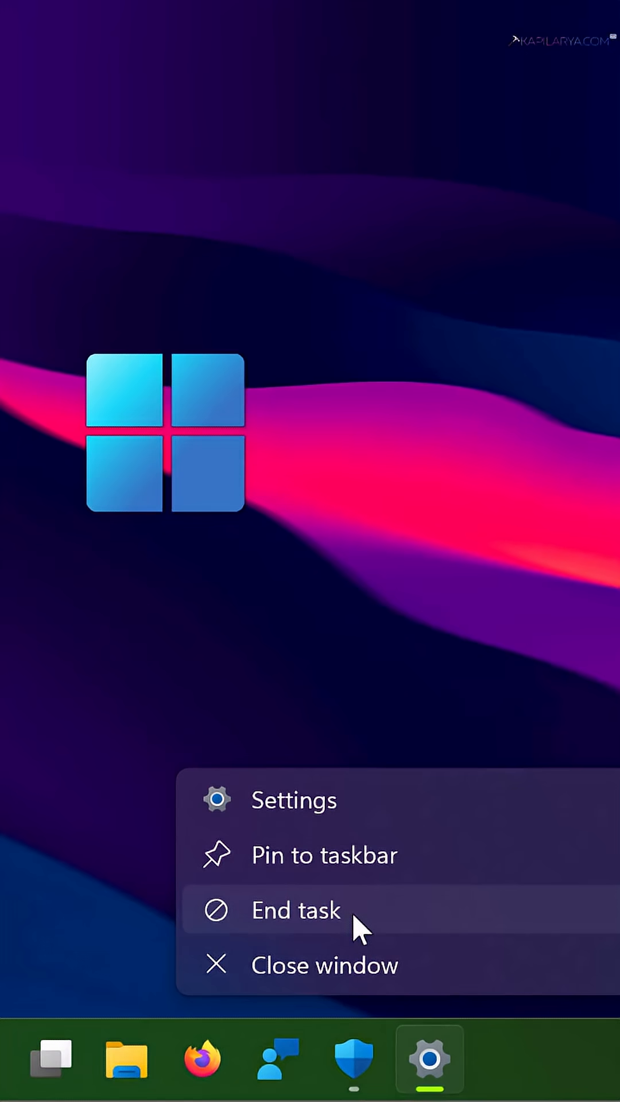
pyautogui.click(295, 909)
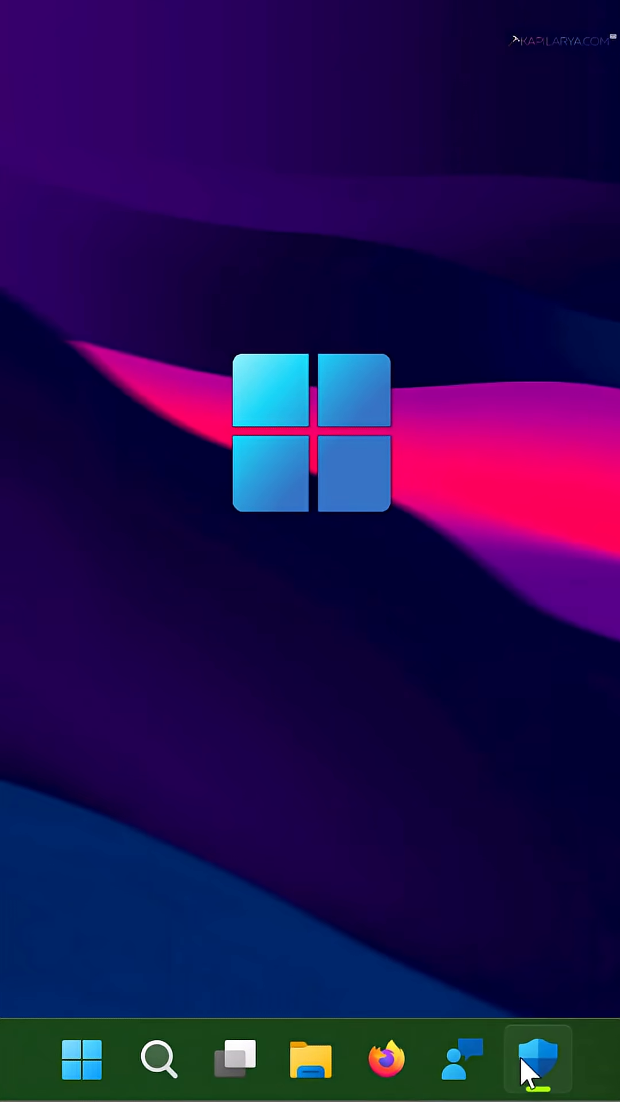
pyautogui.rightClick(536, 1060)
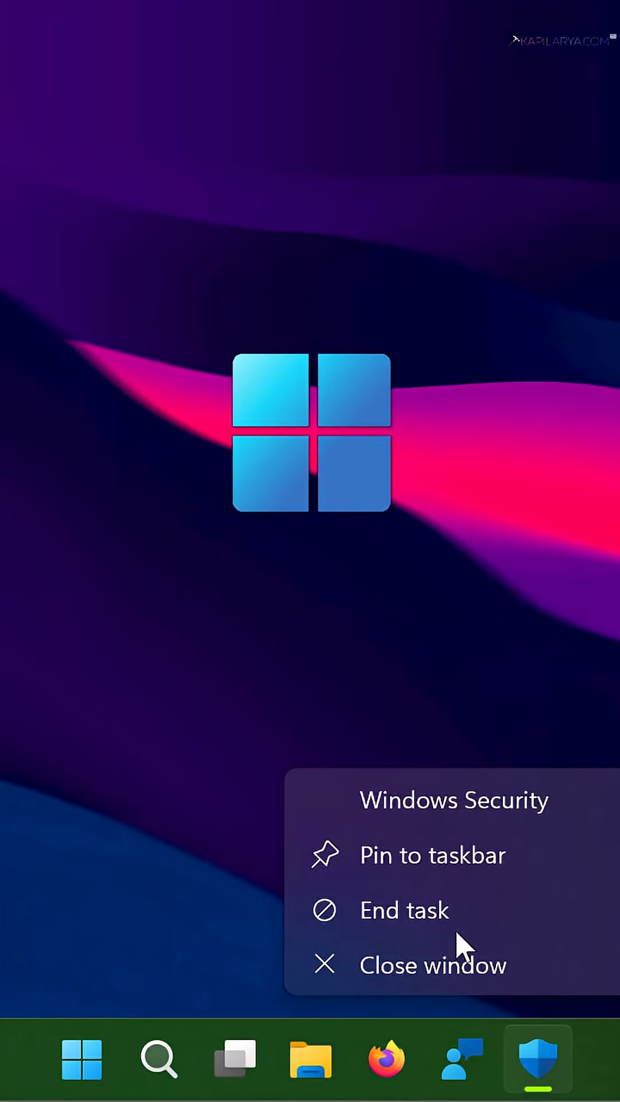